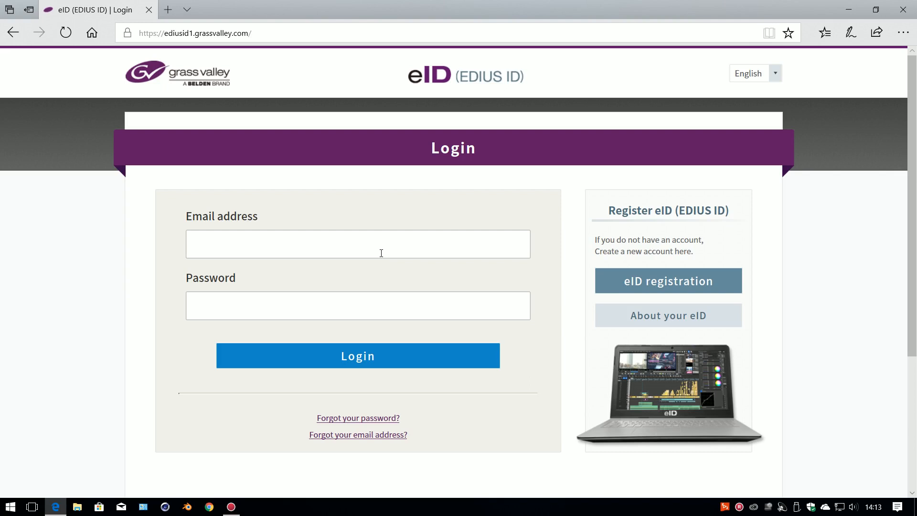
mouse_move(167, 59)
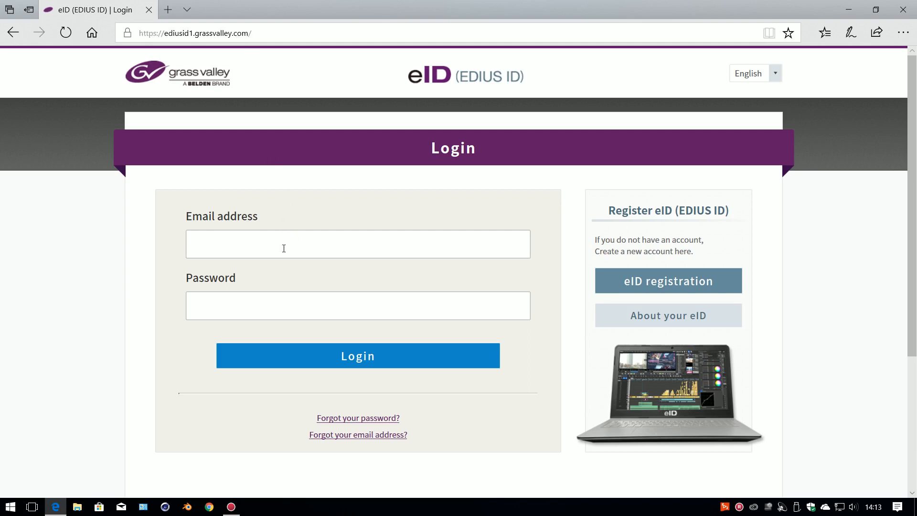
mouse_move(282, 238)
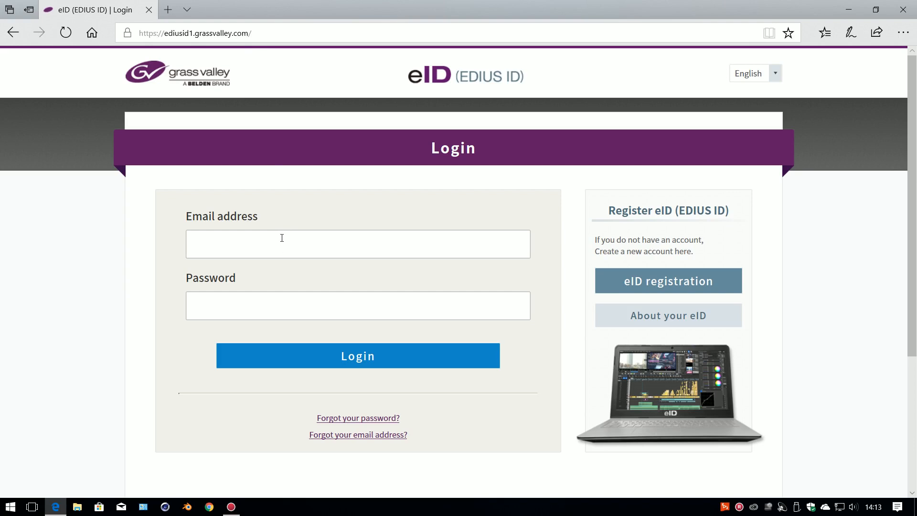
mouse_move(284, 284)
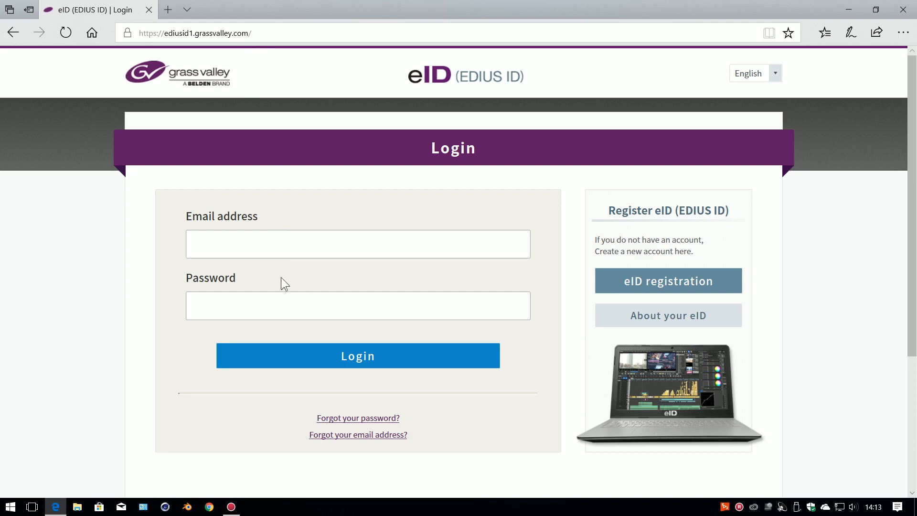
- Enter the password and sign in to the Grass Valley eID account
type("password")
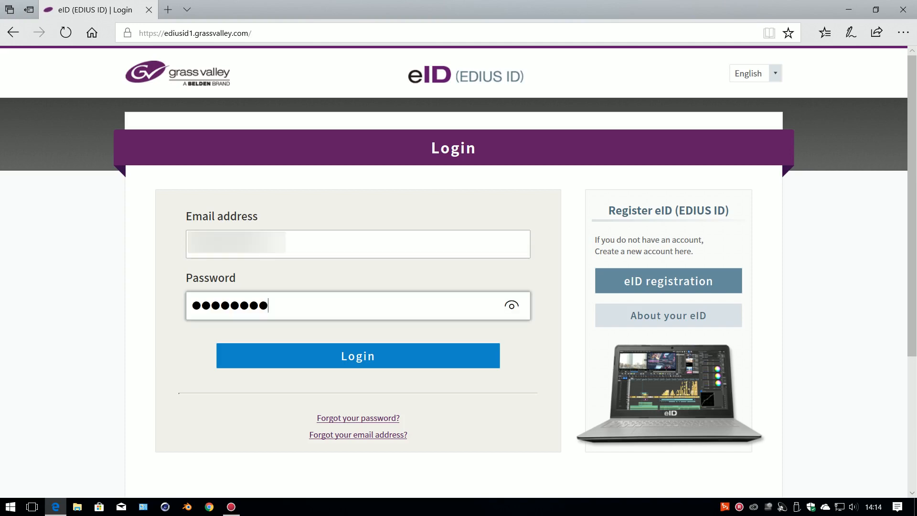
left_click(357, 356)
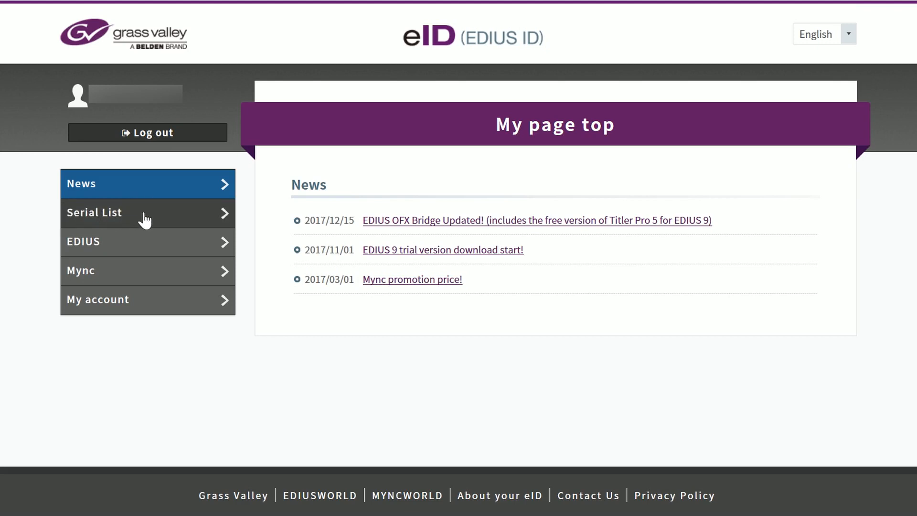
mouse_move(168, 187)
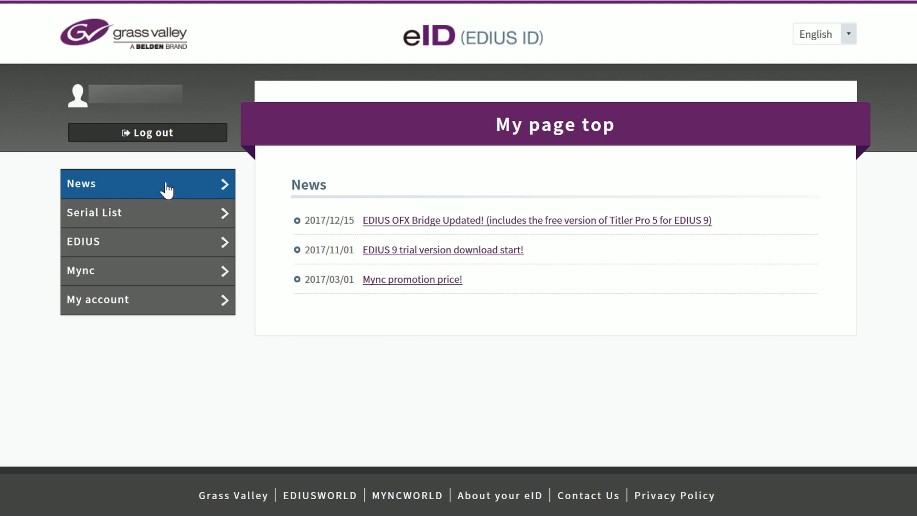
mouse_move(217, 196)
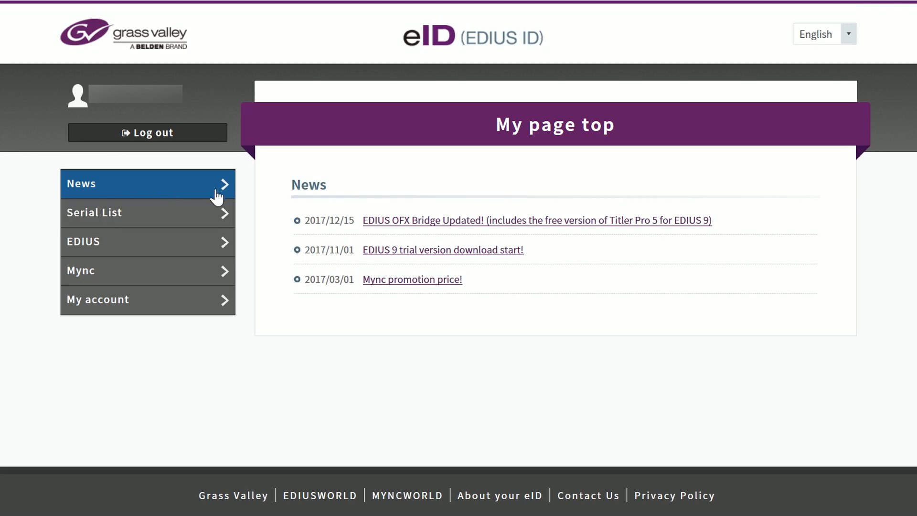
mouse_move(256, 207)
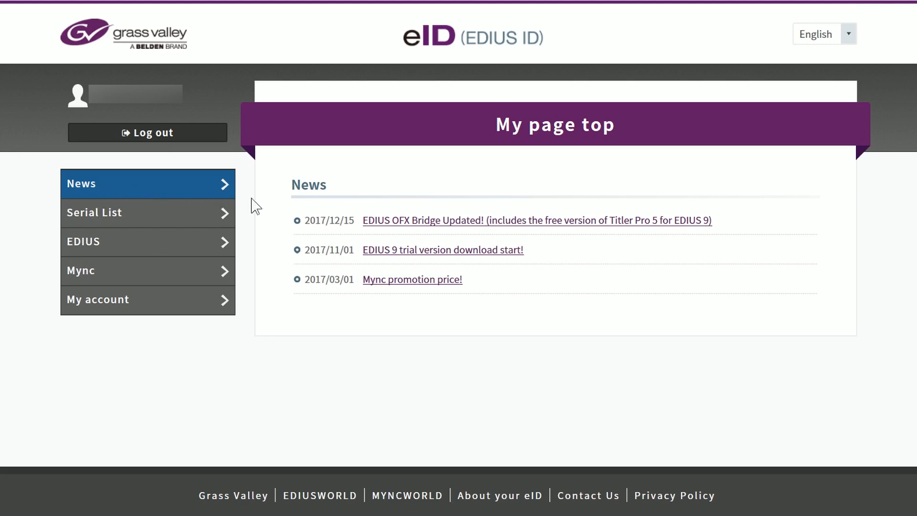
mouse_move(398, 227)
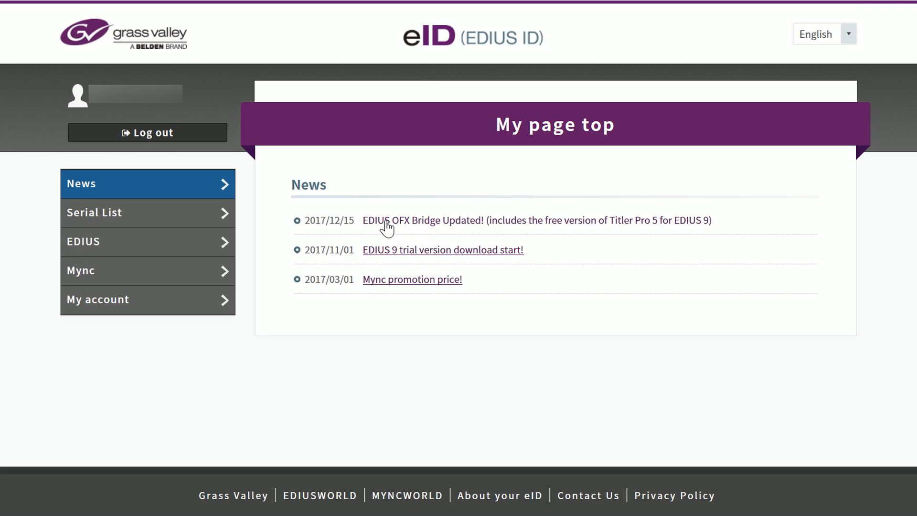
mouse_move(433, 228)
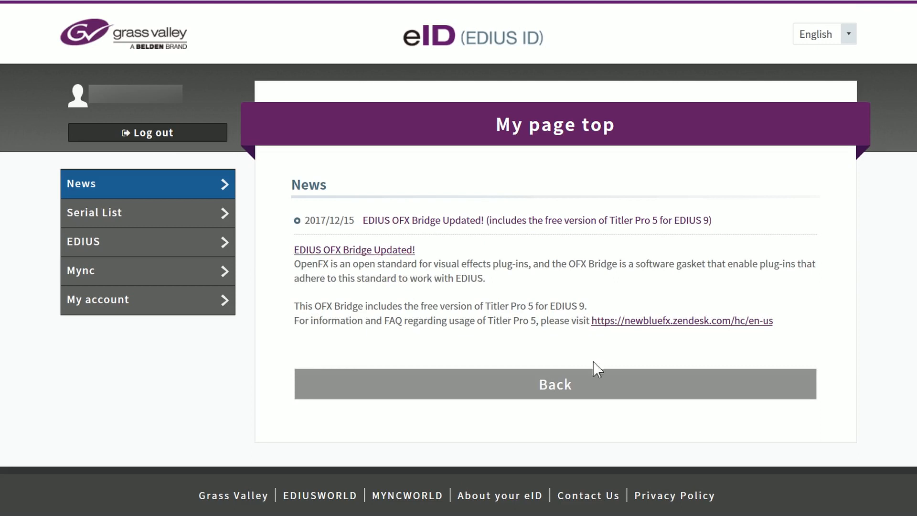
mouse_move(684, 328)
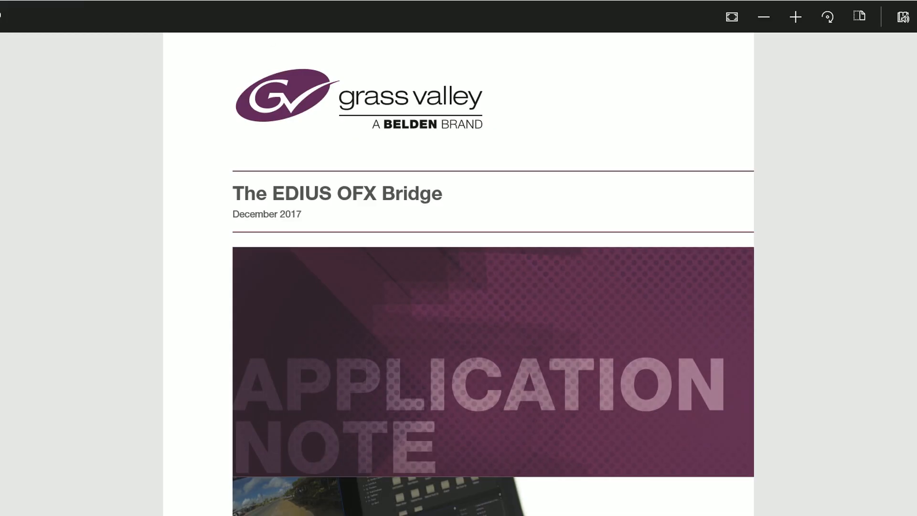
- Scroll down the OFX Bridge application note toward the installer download link
scroll("down", 3)
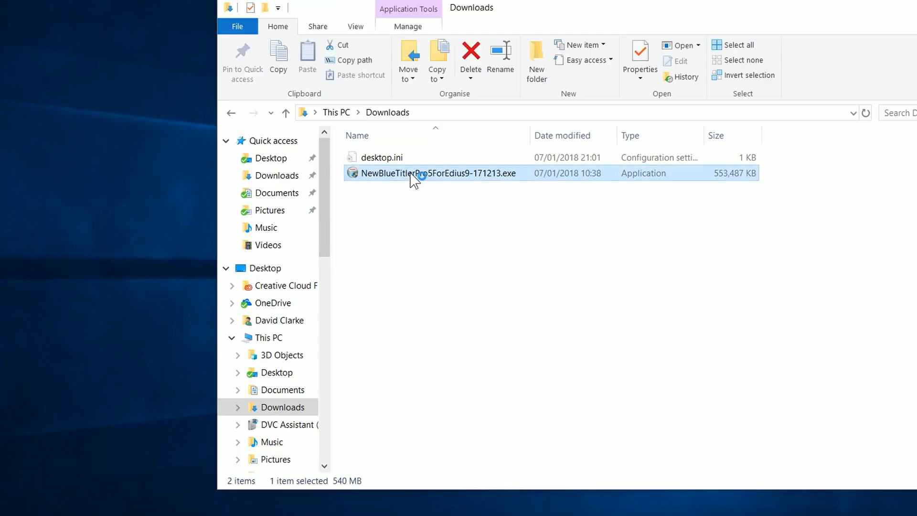
- Run NewBlueTitlerPro5ForEdius9-171213.exe and complete the OFXBridge and Titler Pro 5 setup
double_click(435, 173)
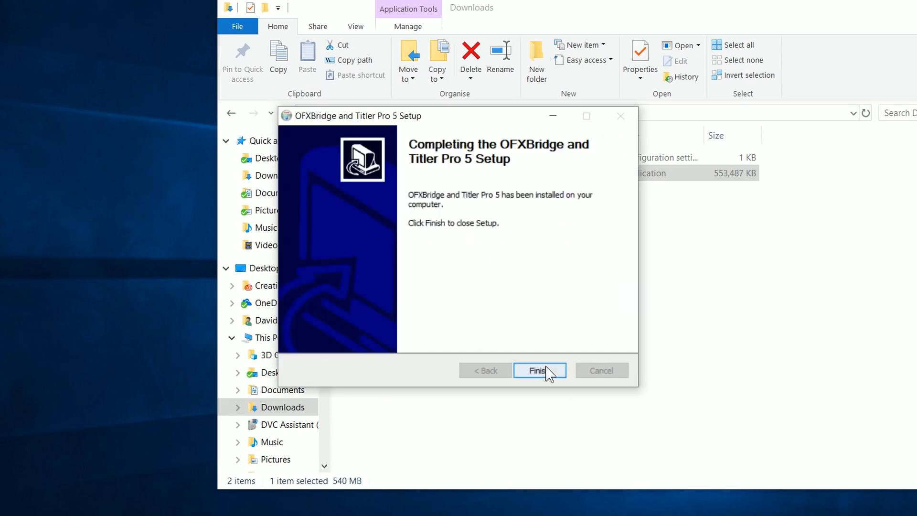
left_click(536, 371)
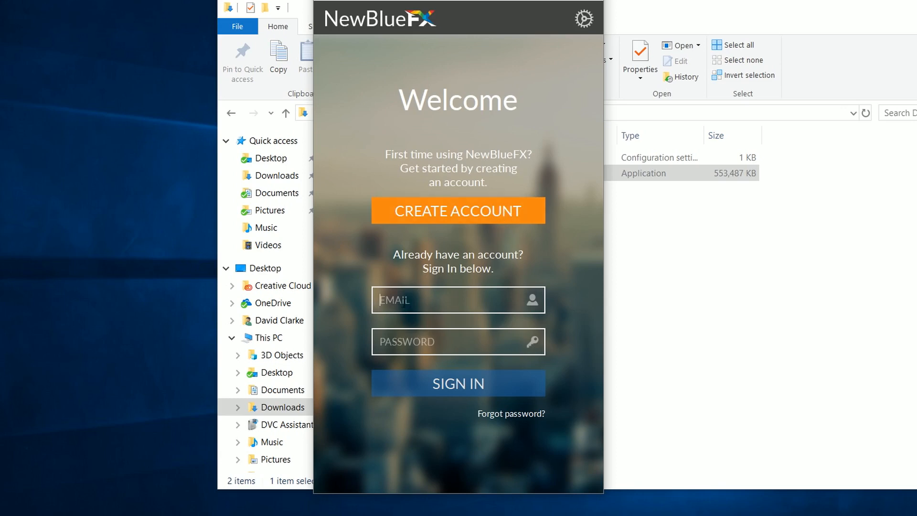
- Sign in to the NewBlueFX account and dismiss the 'Couldn't write account information' message
left_click(457, 383)
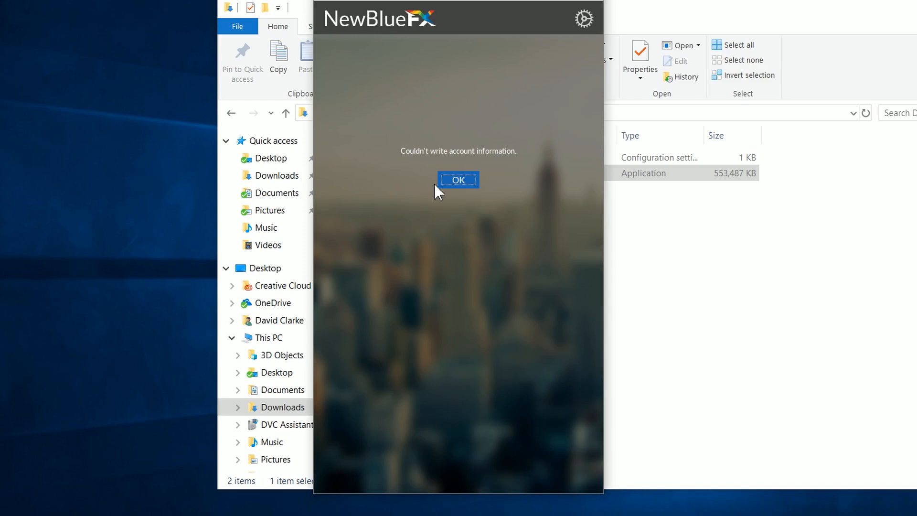
left_click(458, 180)
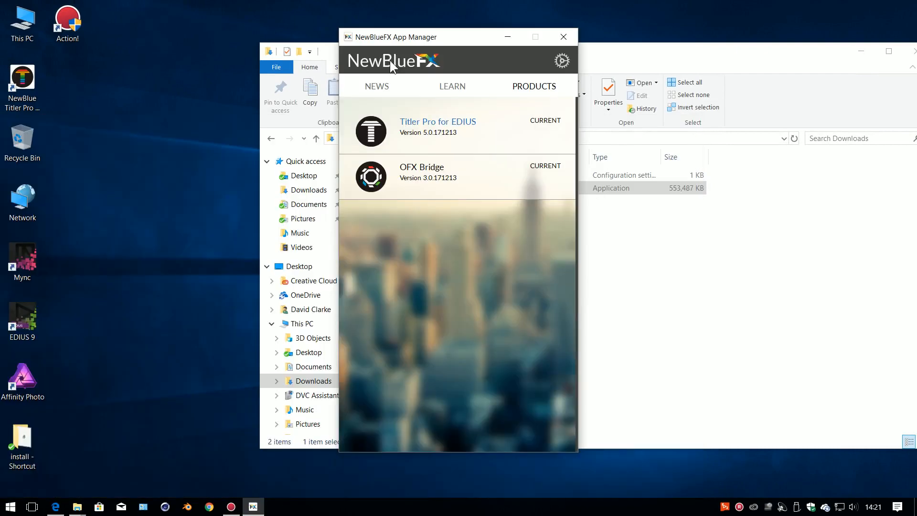
mouse_move(455, 188)
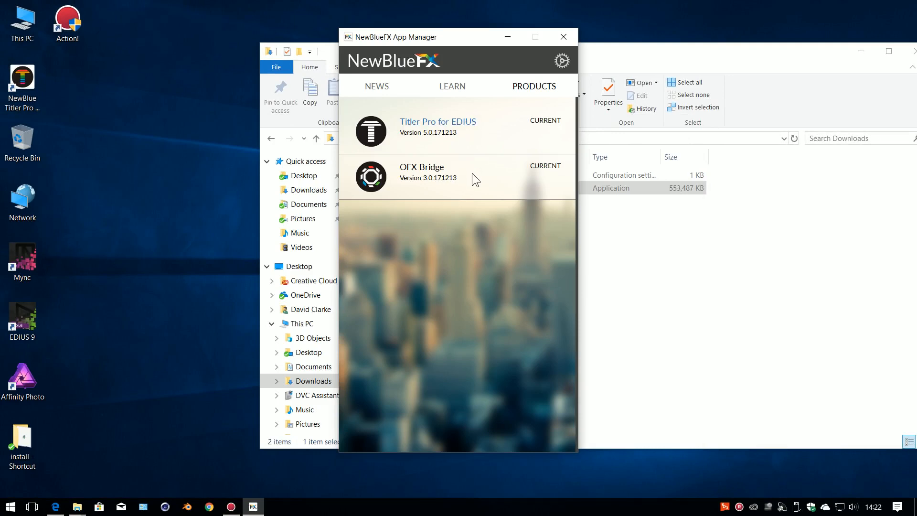
mouse_move(559, 127)
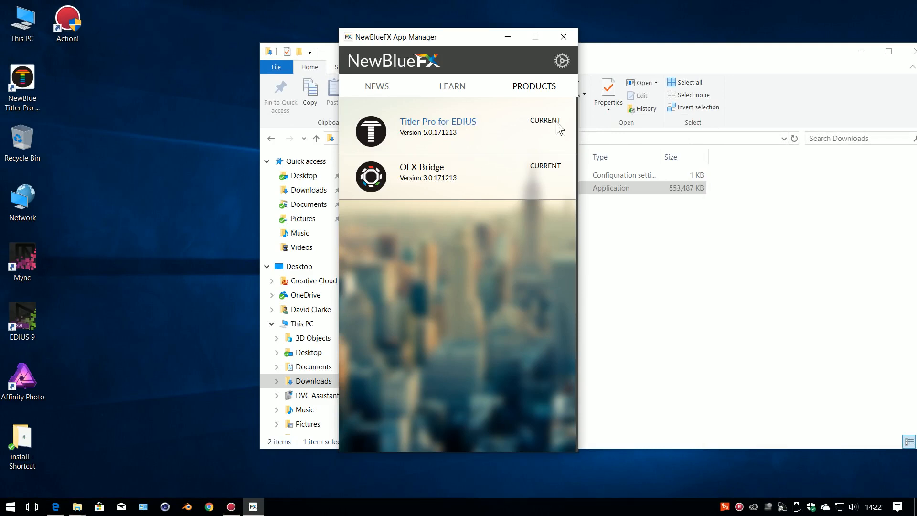
- Close the App Manager, then close Titler Pro without saving the new title project
left_click(561, 37)
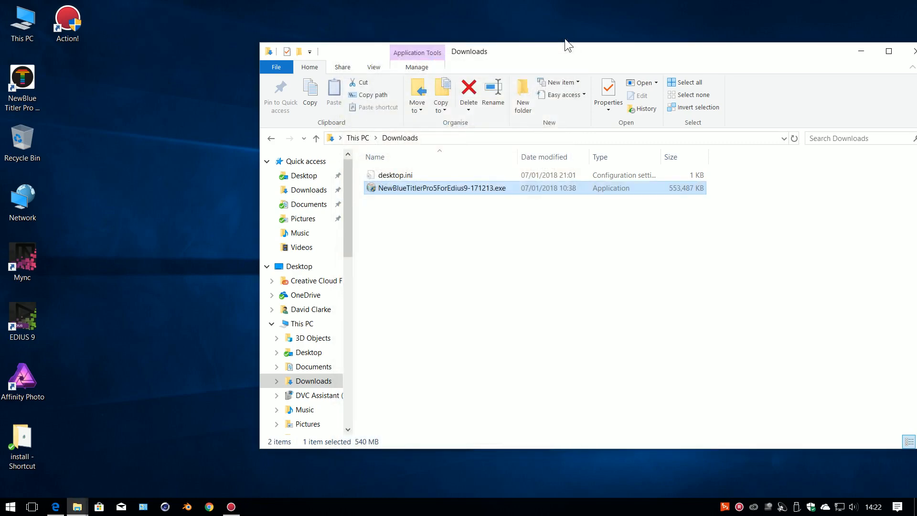
mouse_move(402, 102)
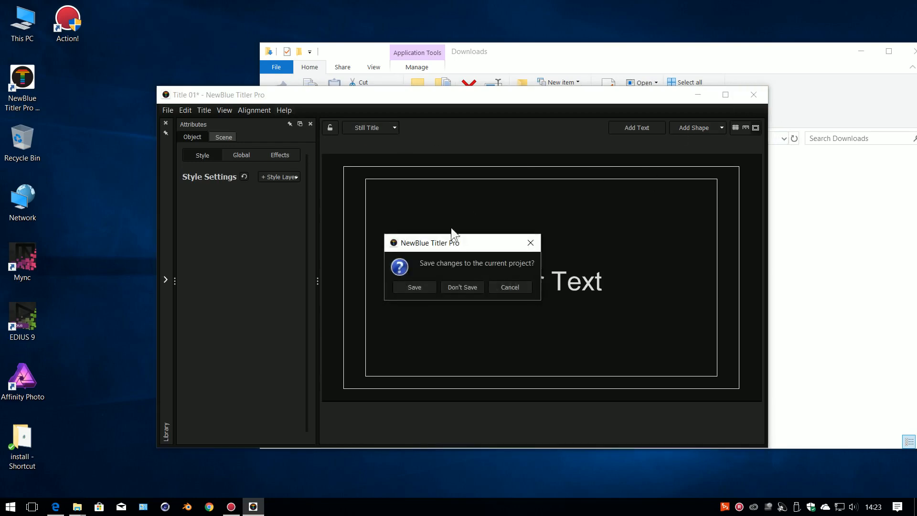
left_click(461, 288)
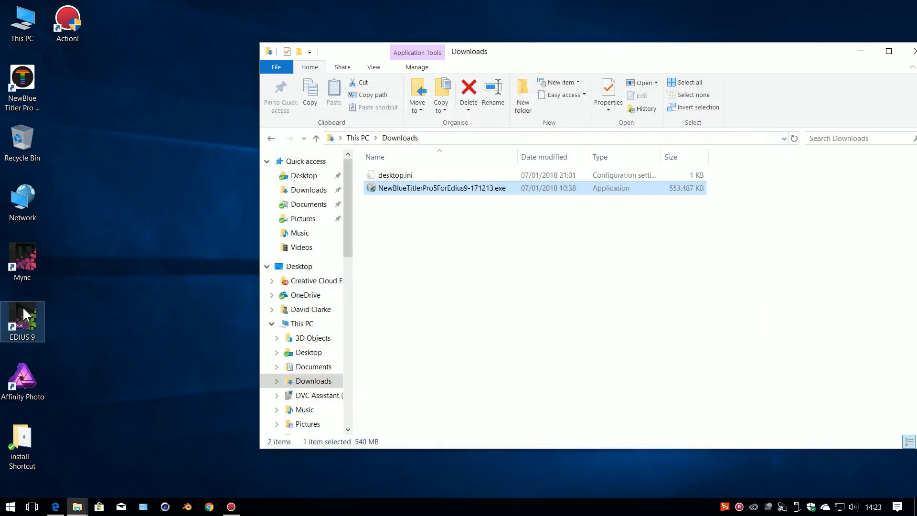